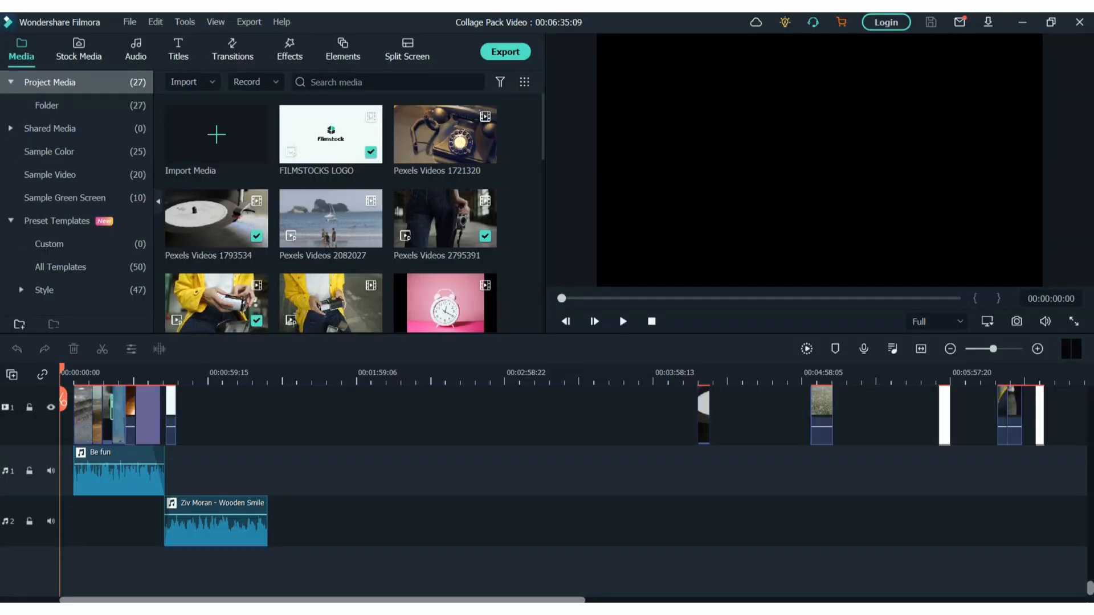
mouse_move(304, 357)
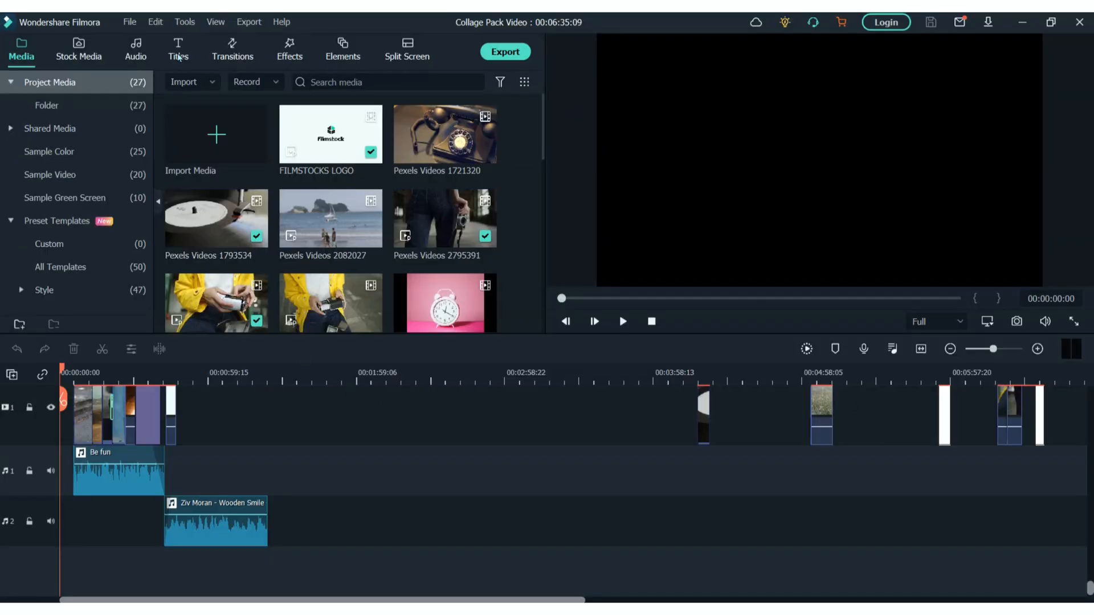
- Show the six Collage Starter Pack elements in the Elements library
left_click(232, 50)
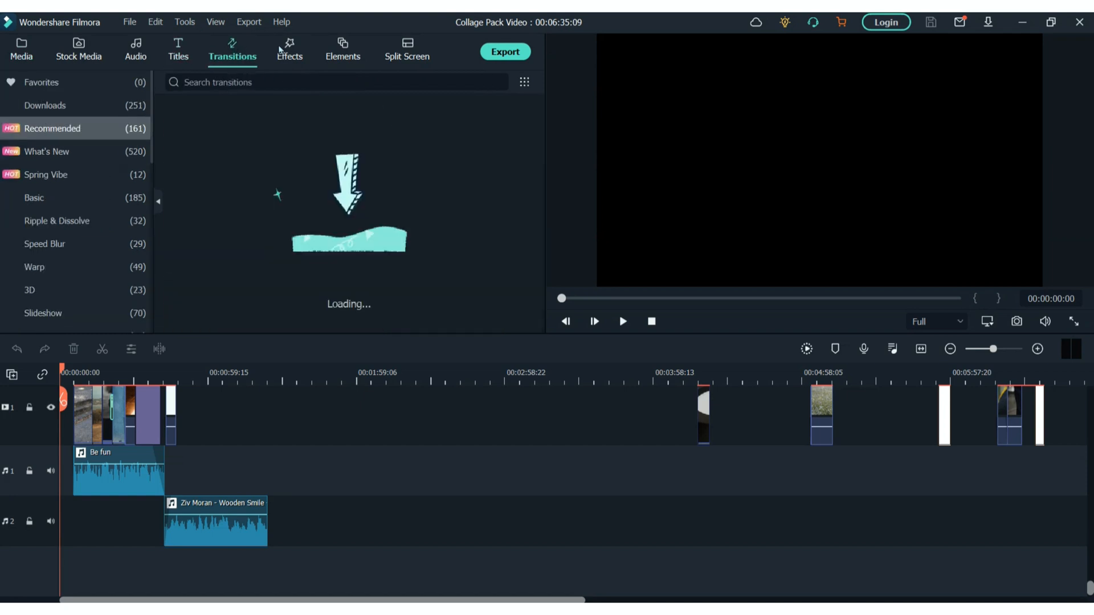
left_click(341, 50)
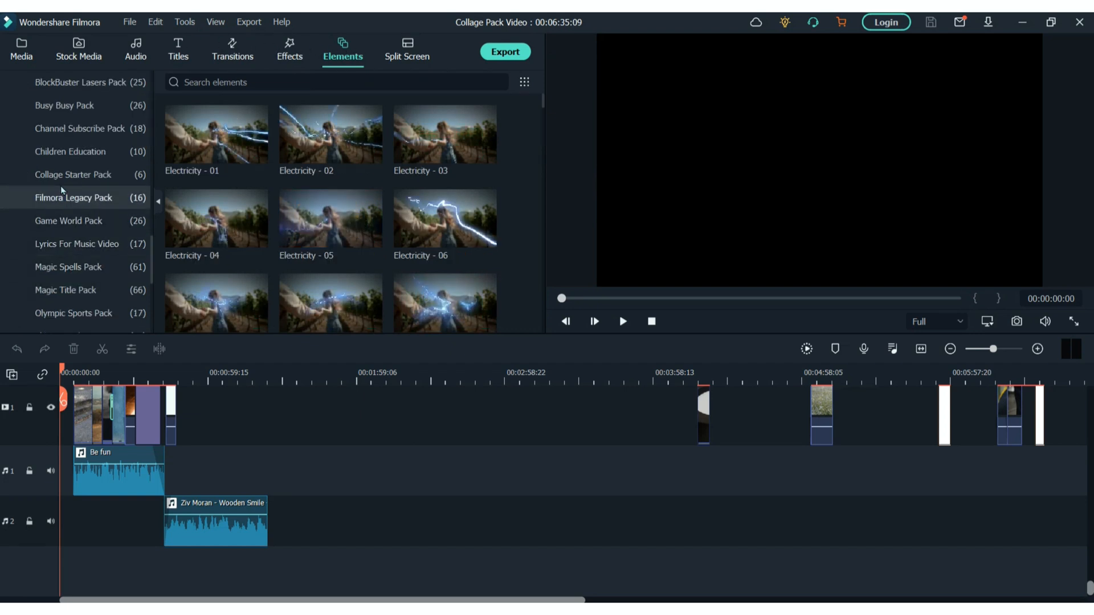
left_click(72, 175)
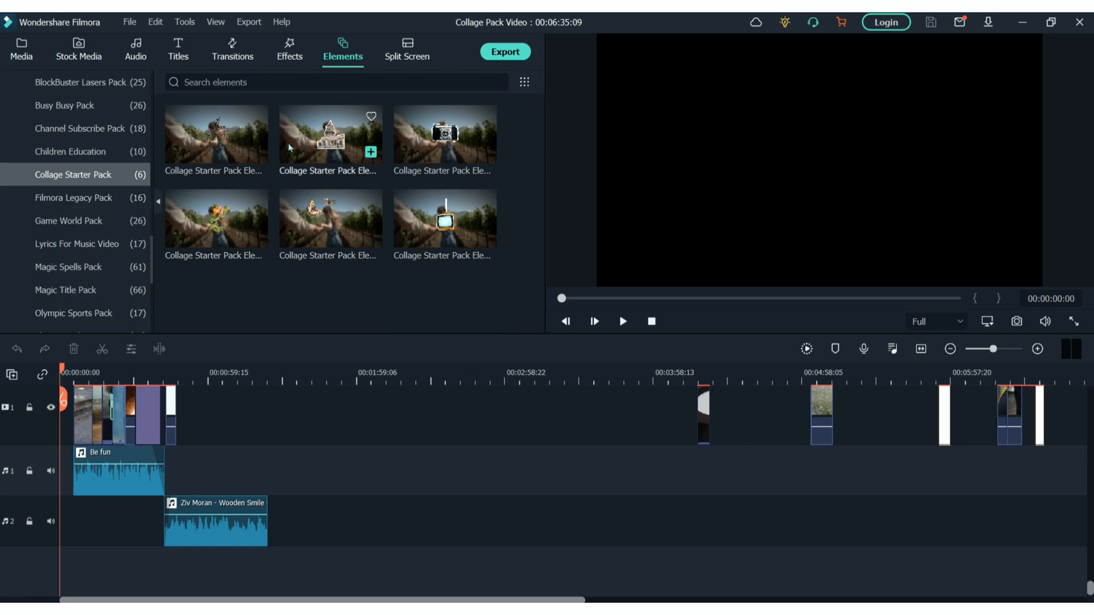
- Place Collage Starter Pack Title 04 reading 'Record of the Pack' above the record clip
left_click(178, 50)
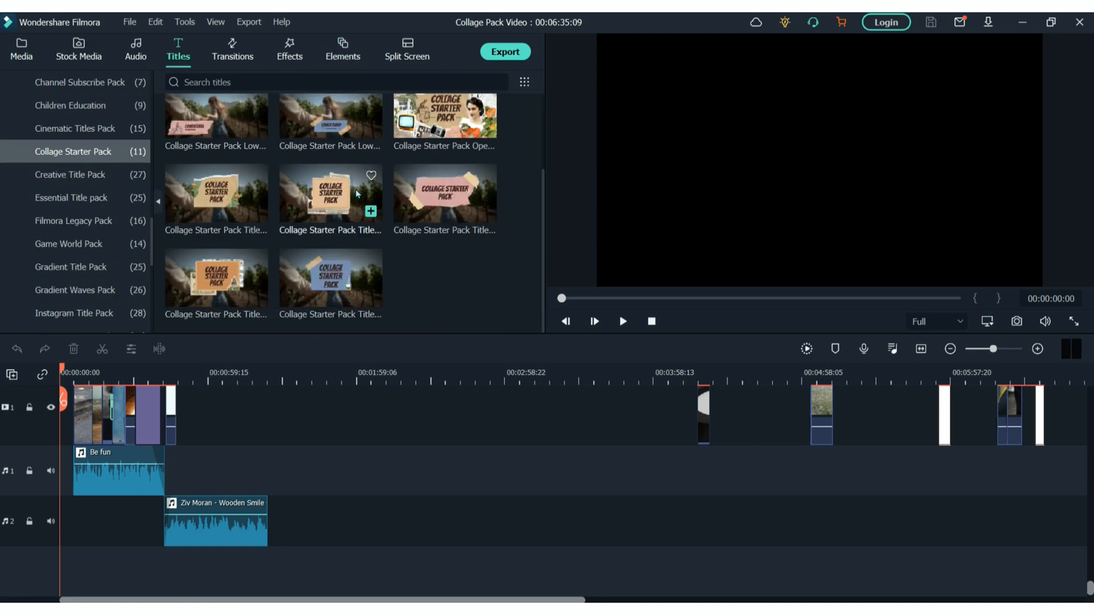
left_click(216, 193)
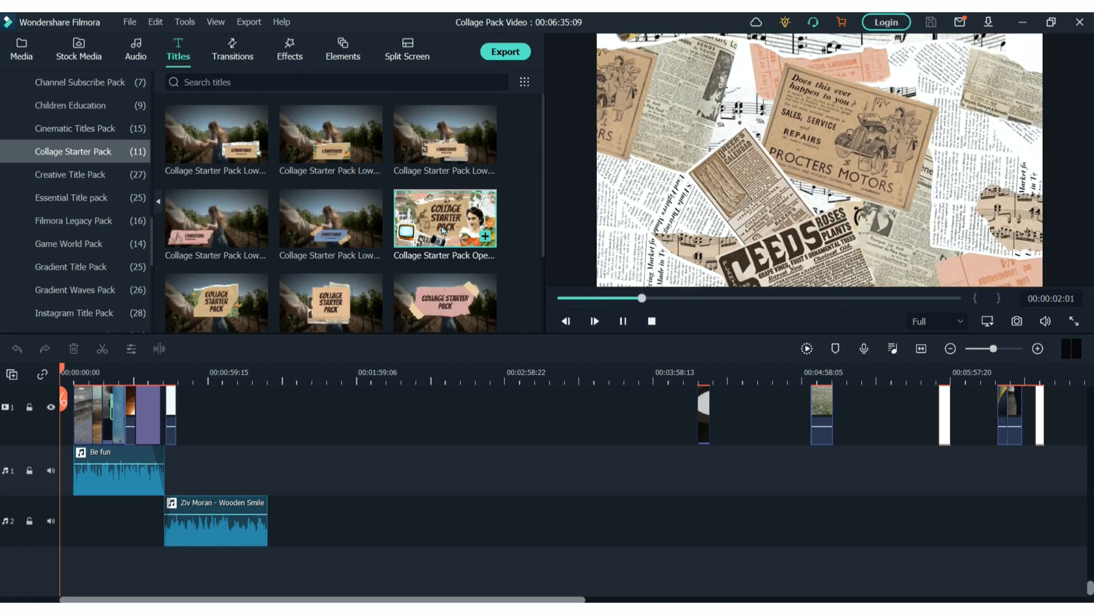
left_click(622, 322)
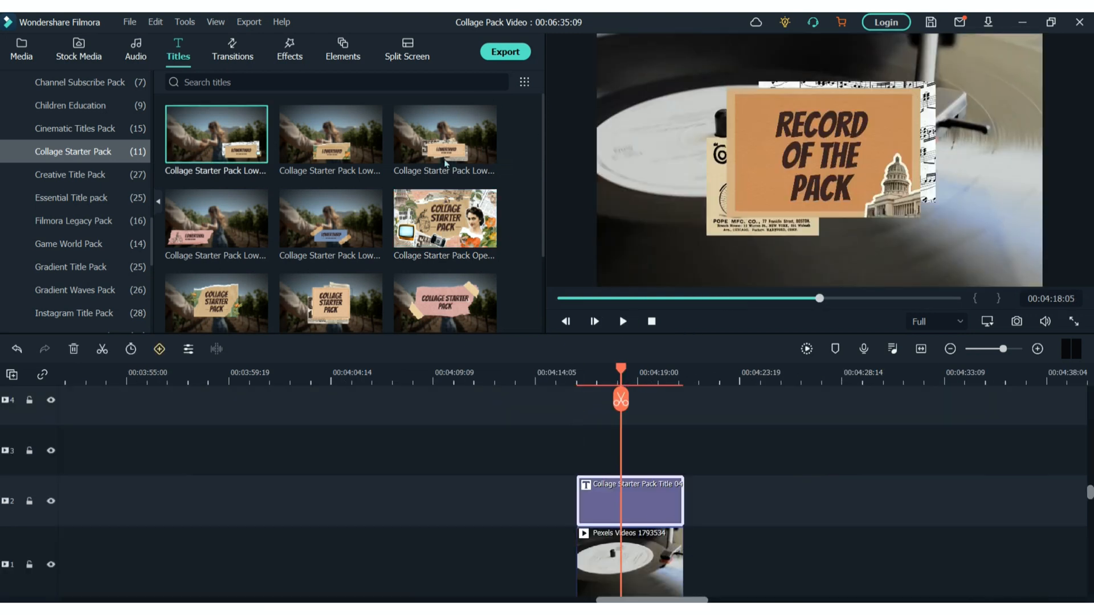
double_click(628, 501)
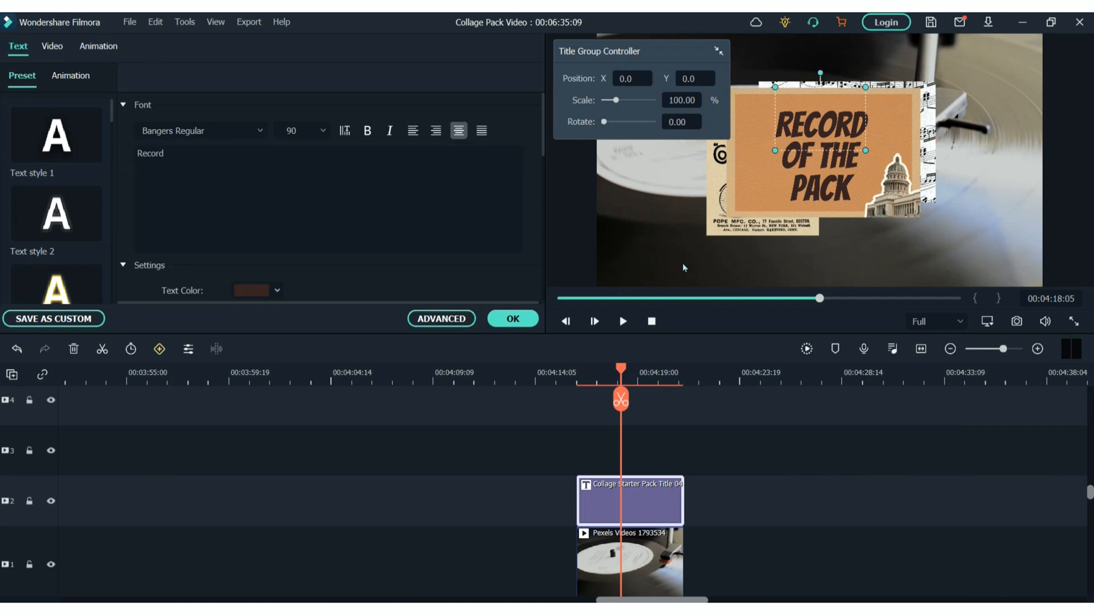
type("pac")
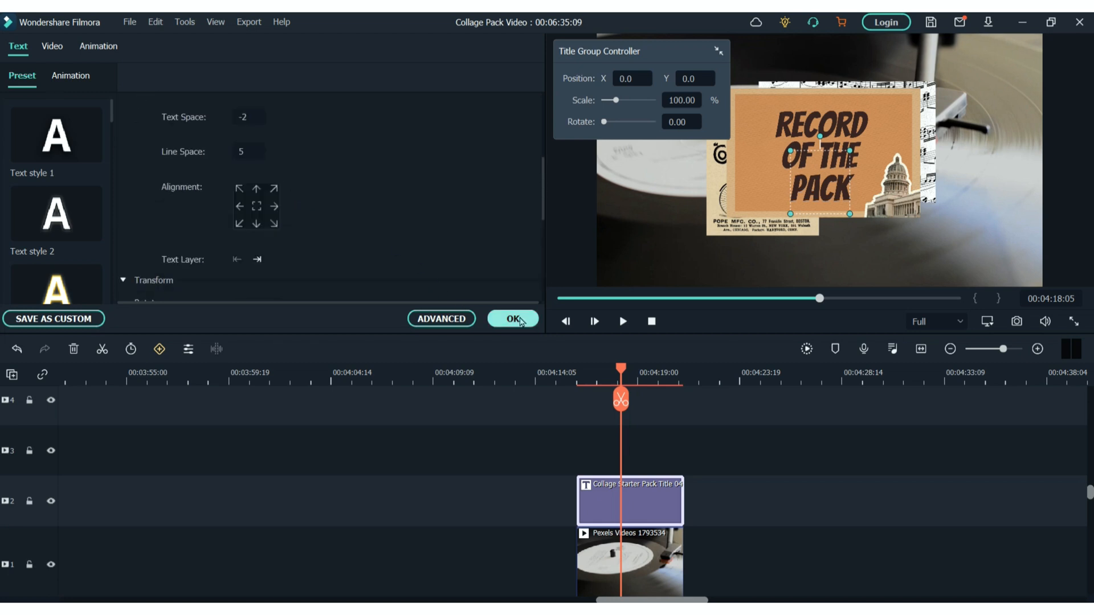
left_click(512, 320)
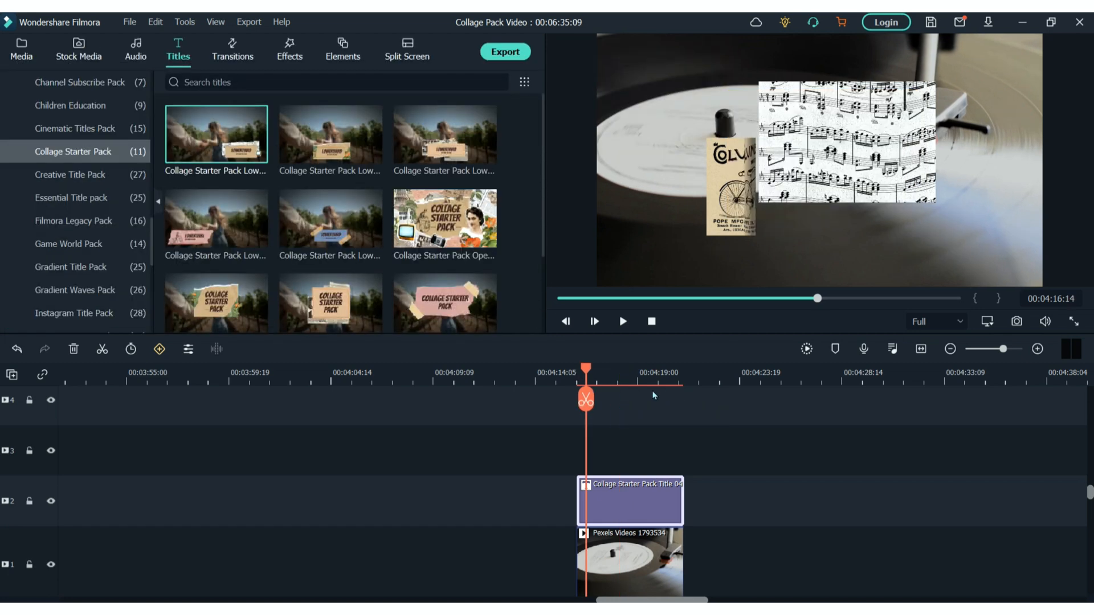
- Insert the first Collage Starter Pack transition between the warehouse and black-and-white clips and preview it
left_click(24, 50)
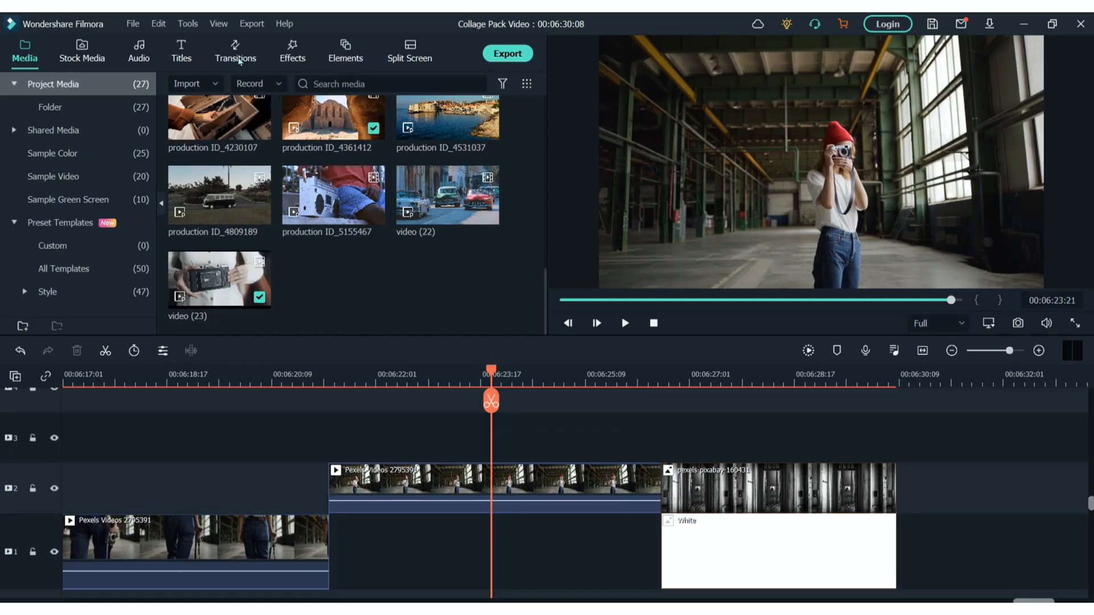
left_click(235, 52)
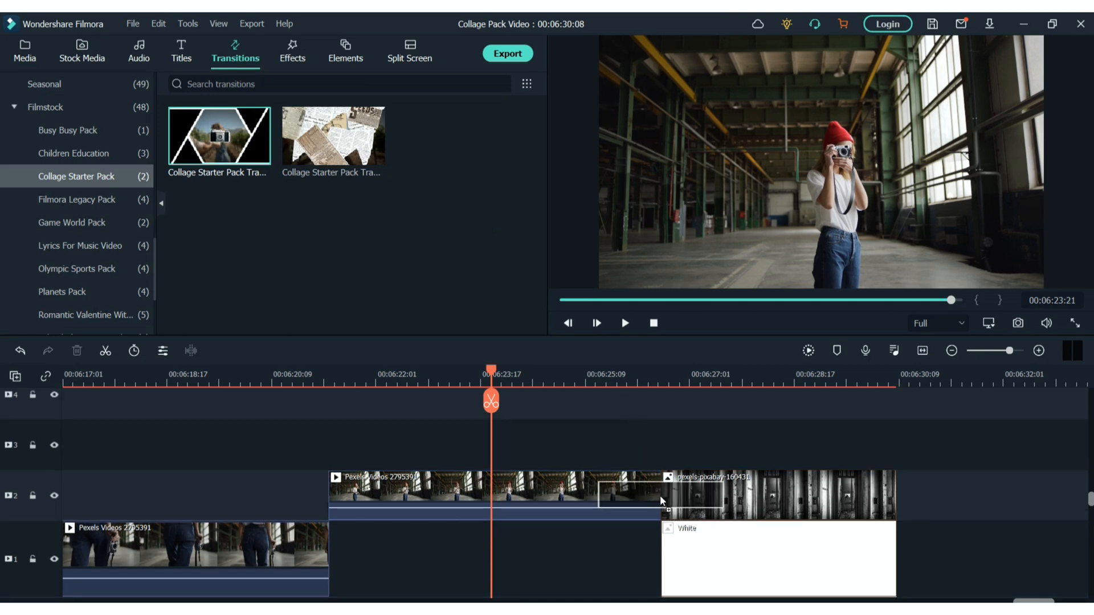
left_click(623, 322)
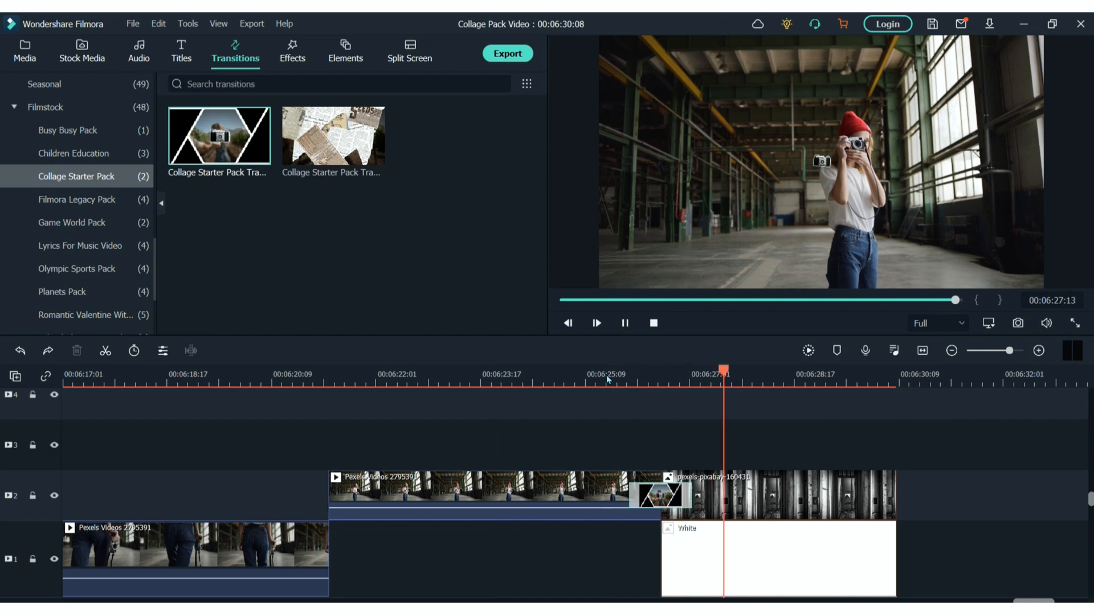
left_click(671, 373)
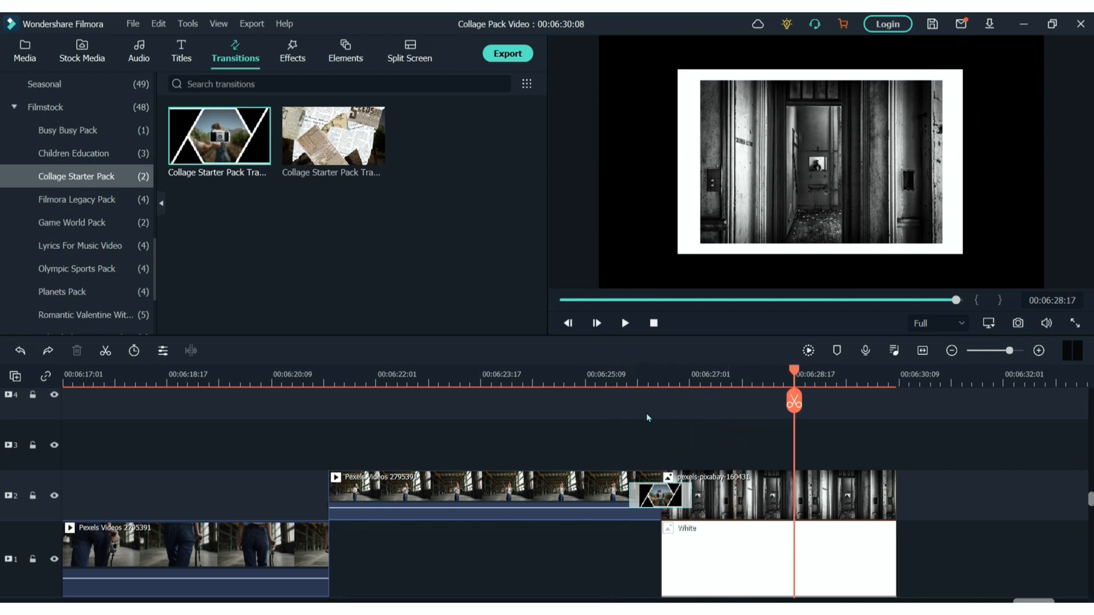
- Browse Collage Starter Pack overlays, then play back the sticker elements above the field clip
left_click(292, 52)
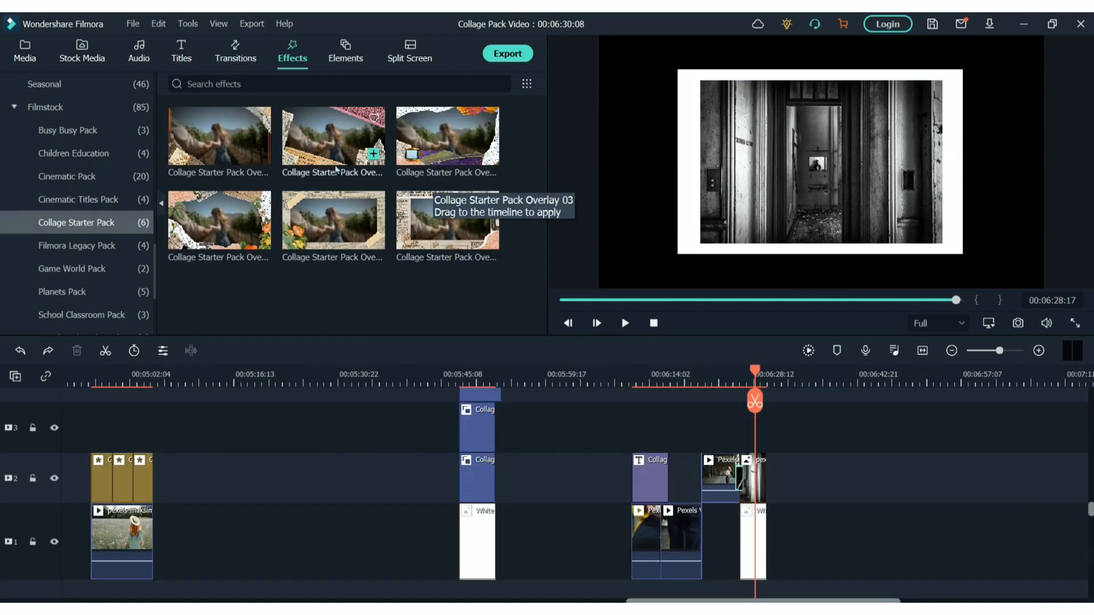
left_click(624, 323)
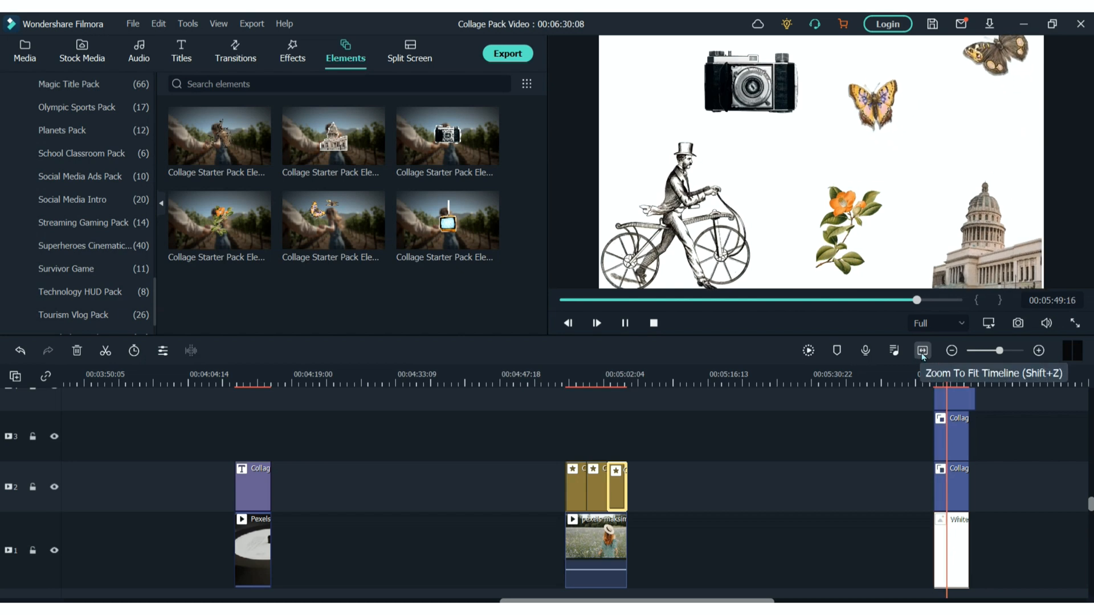
- Fit the timeline and place the orange flower sticker at the alley shot's lower left
left_click(596, 322)
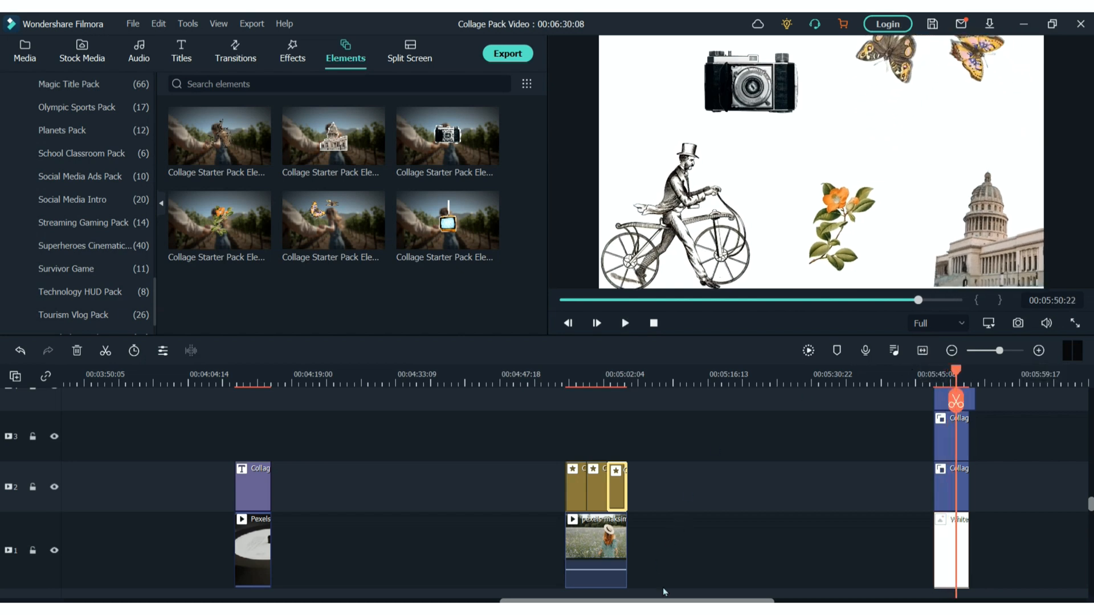
scroll("left", 3)
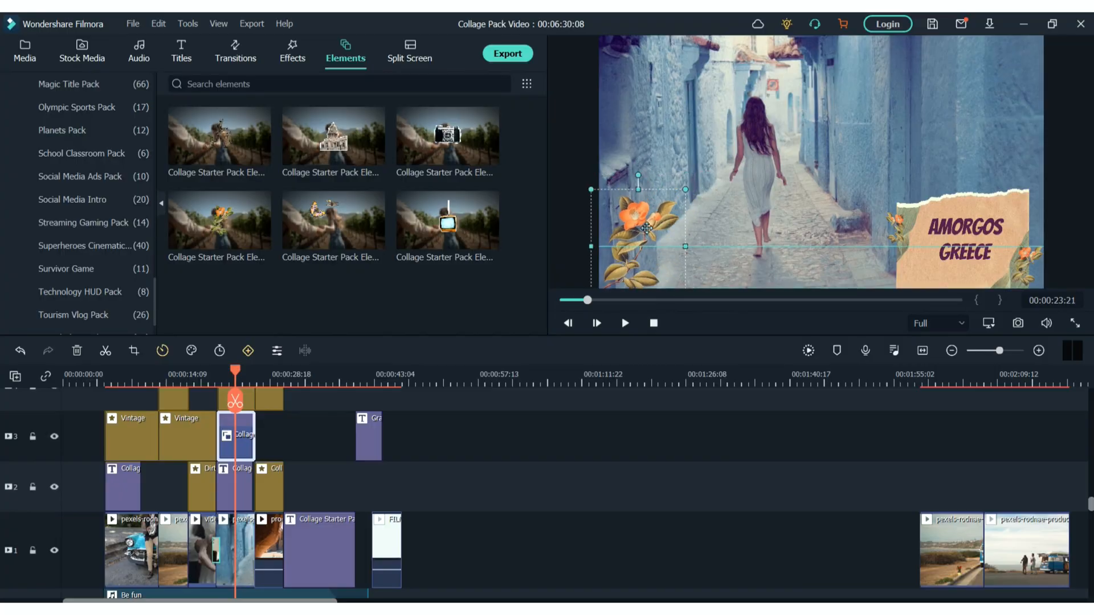
mouse_move(236, 401)
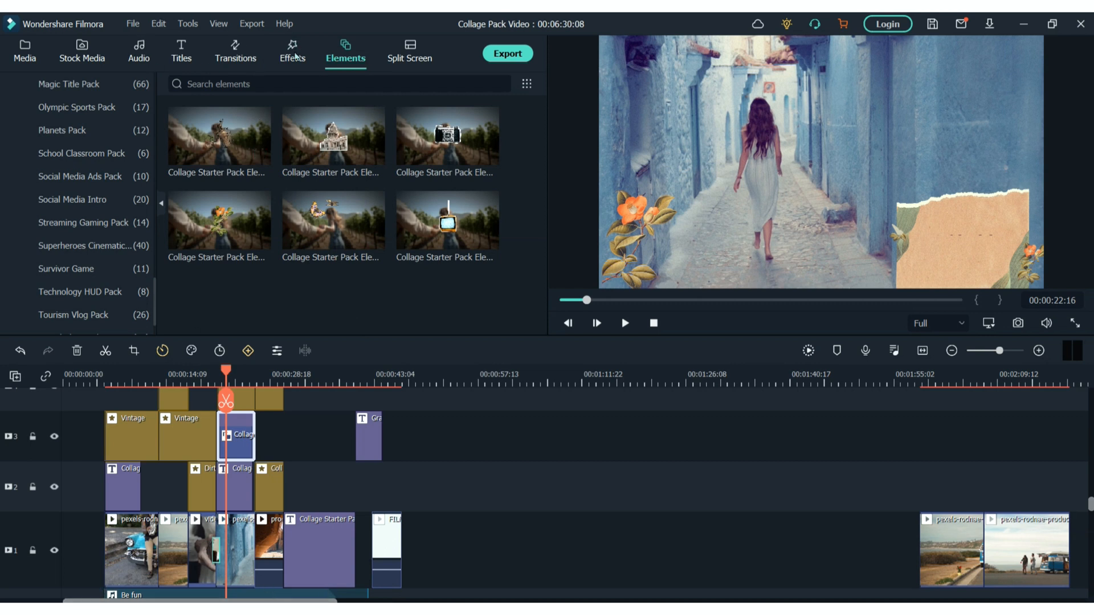
- Switch between Effects and Elements, ending in the Effects library
left_click(292, 52)
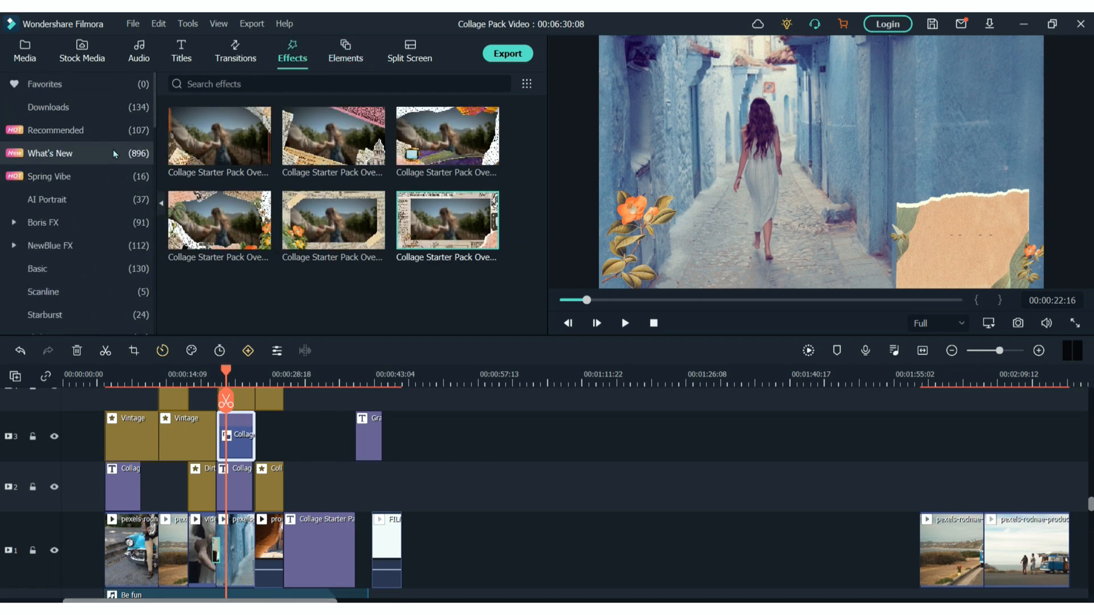
left_click(345, 52)
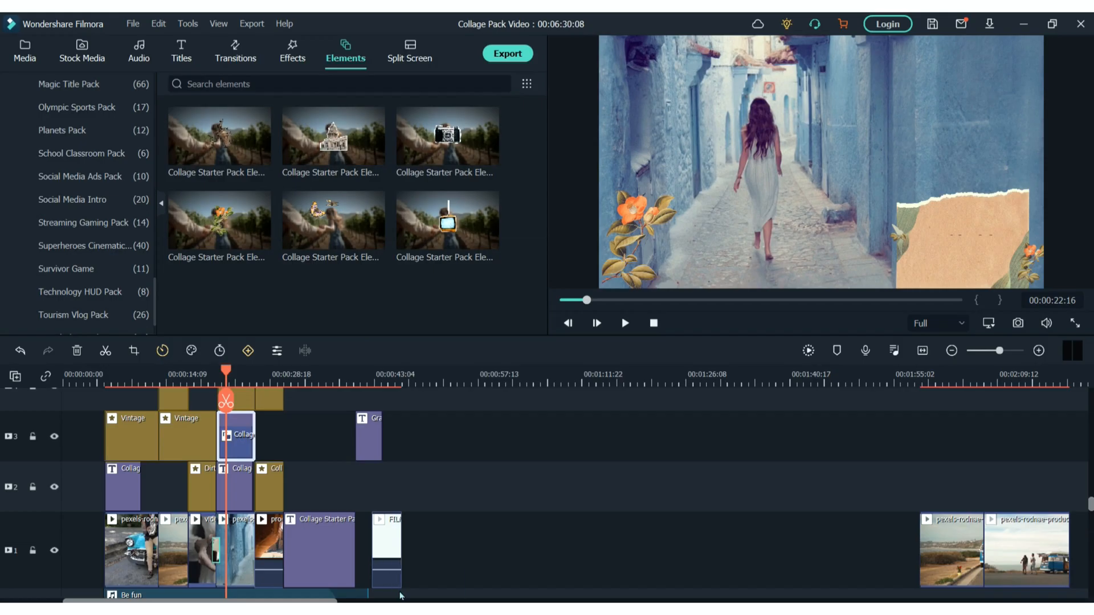
mouse_move(255, 72)
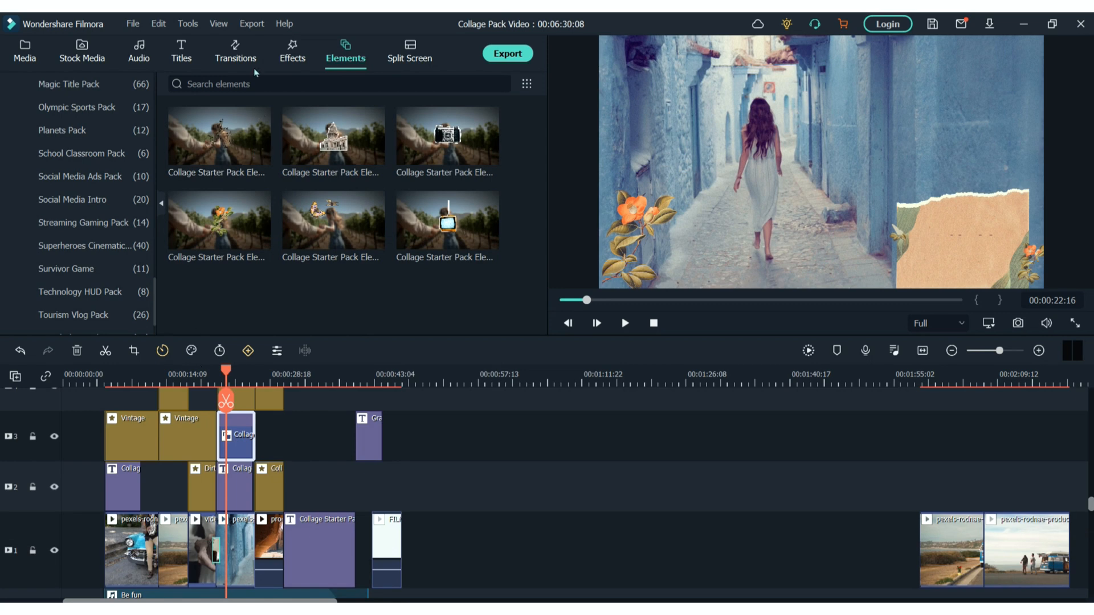
left_click(292, 53)
type("f")
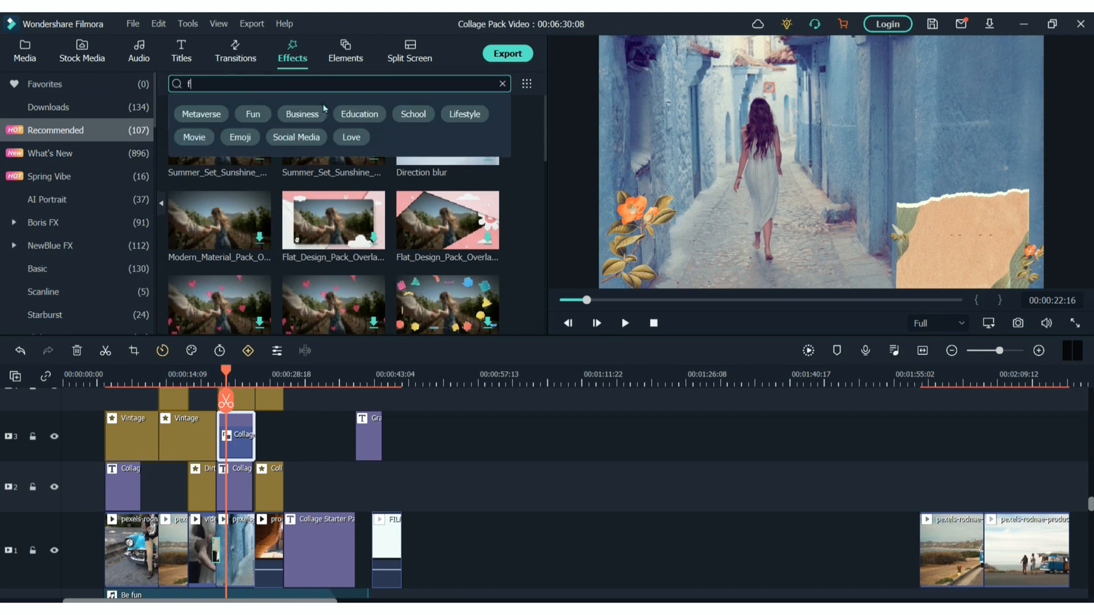
- Search effects for 'film' and preview Silent Film 2, OLD-FILM-SCRATCHES and Film 5
type("ilm")
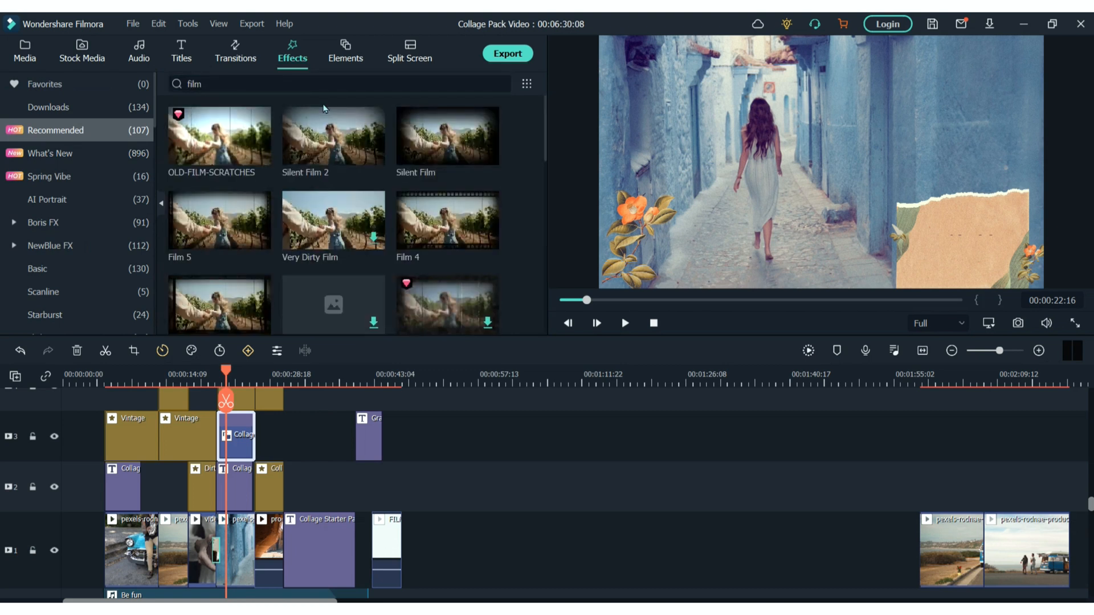
mouse_move(332, 136)
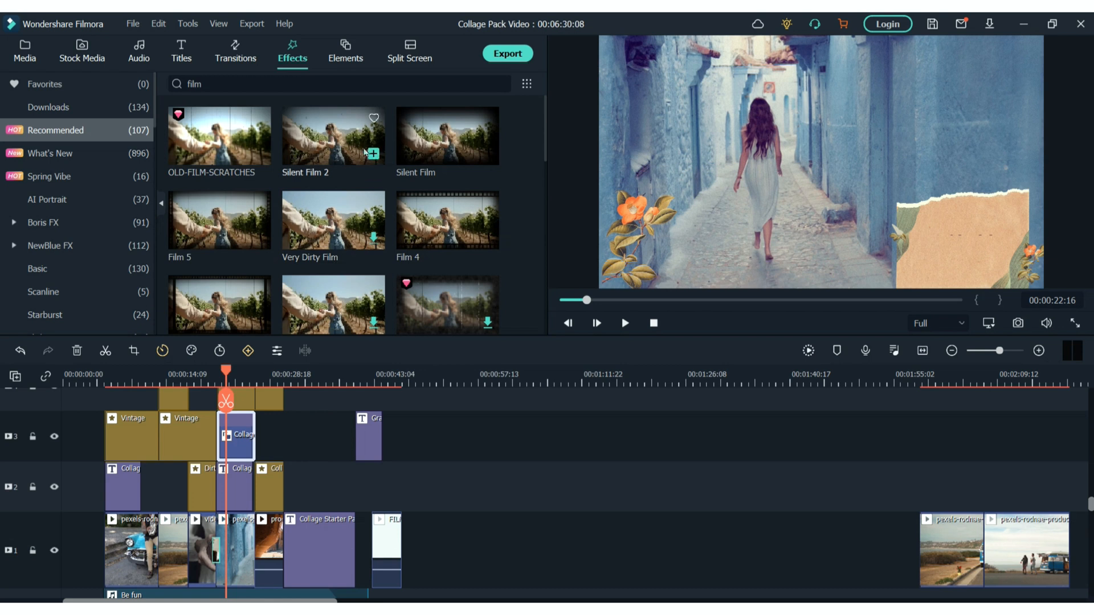
left_click(623, 322)
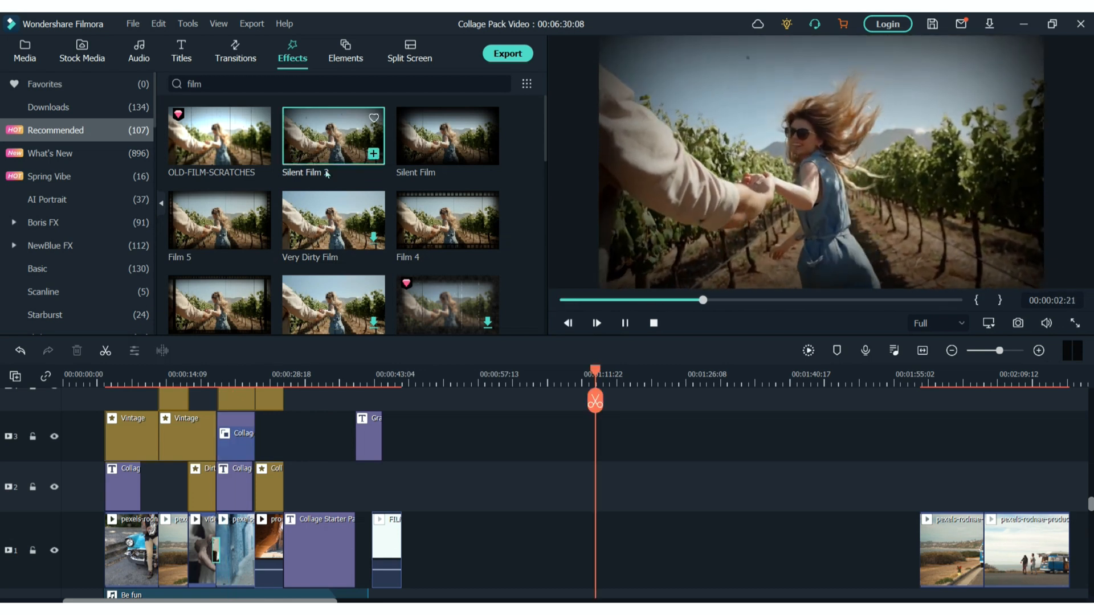
left_click(596, 323)
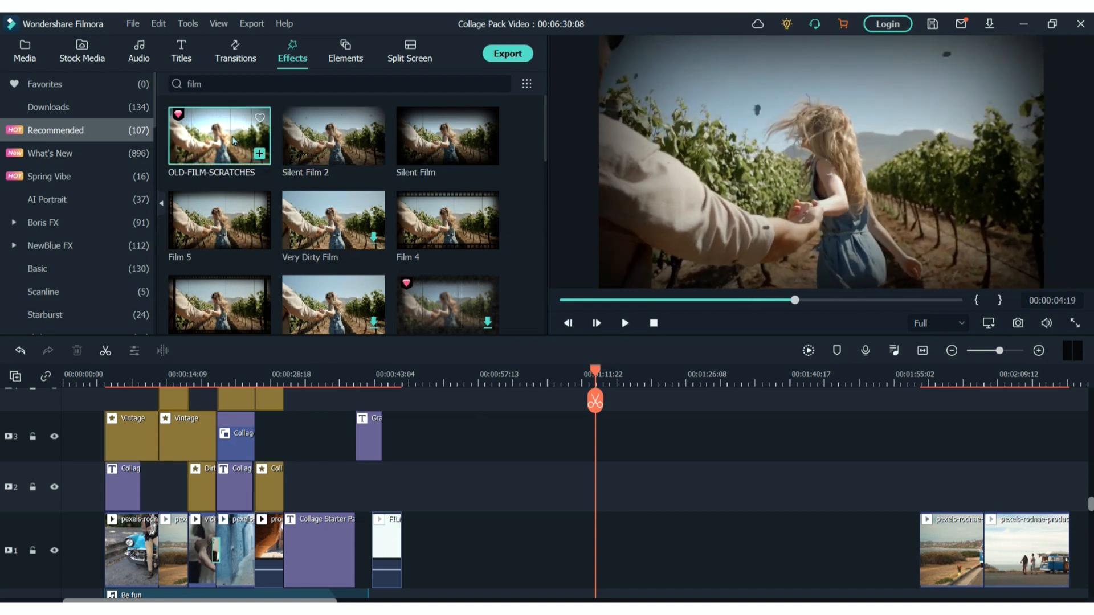
left_click(625, 323)
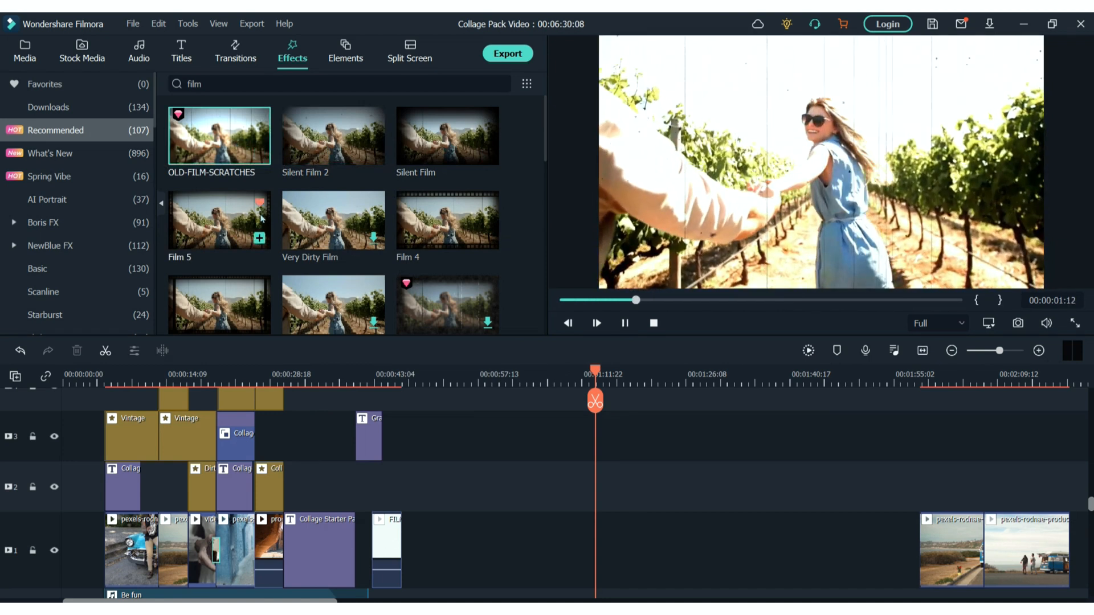